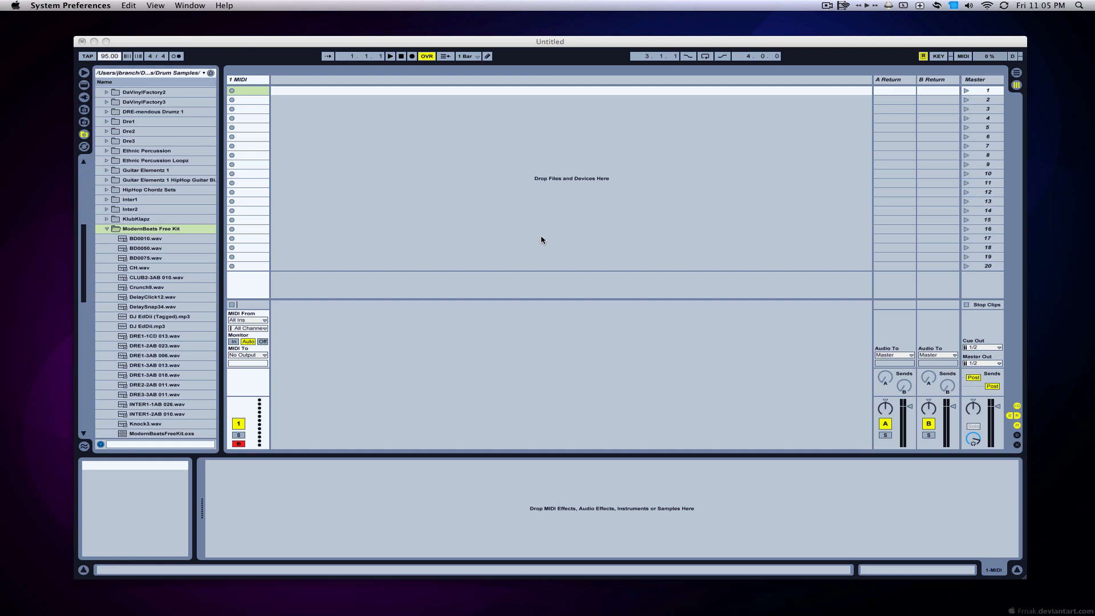
{"action": "mouse_move", "coordinate": [303, 205]}
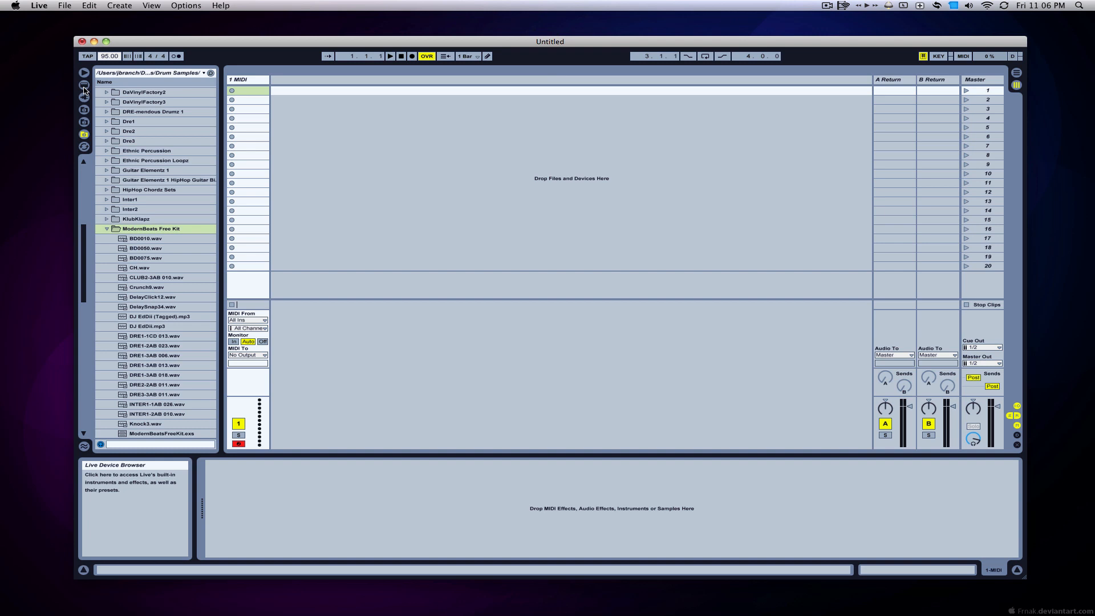
Step: Open the built-in Instruments library and drop an empty Drum Rack on the MIDI track
{"action": "left_click", "coordinate": [84, 96]}
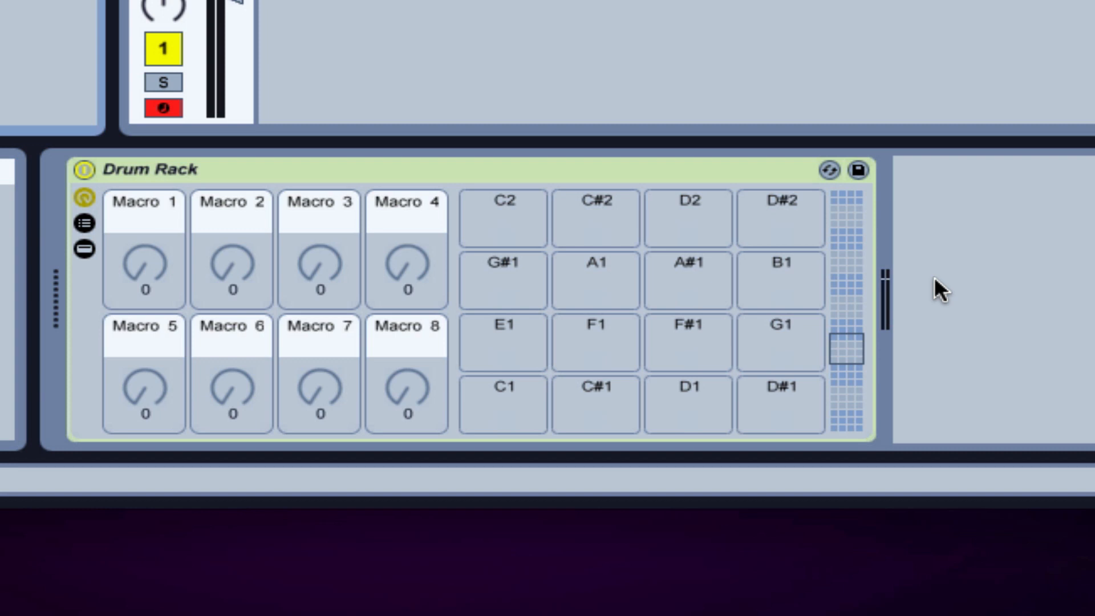
{"action": "mouse_move", "coordinate": [346, 274]}
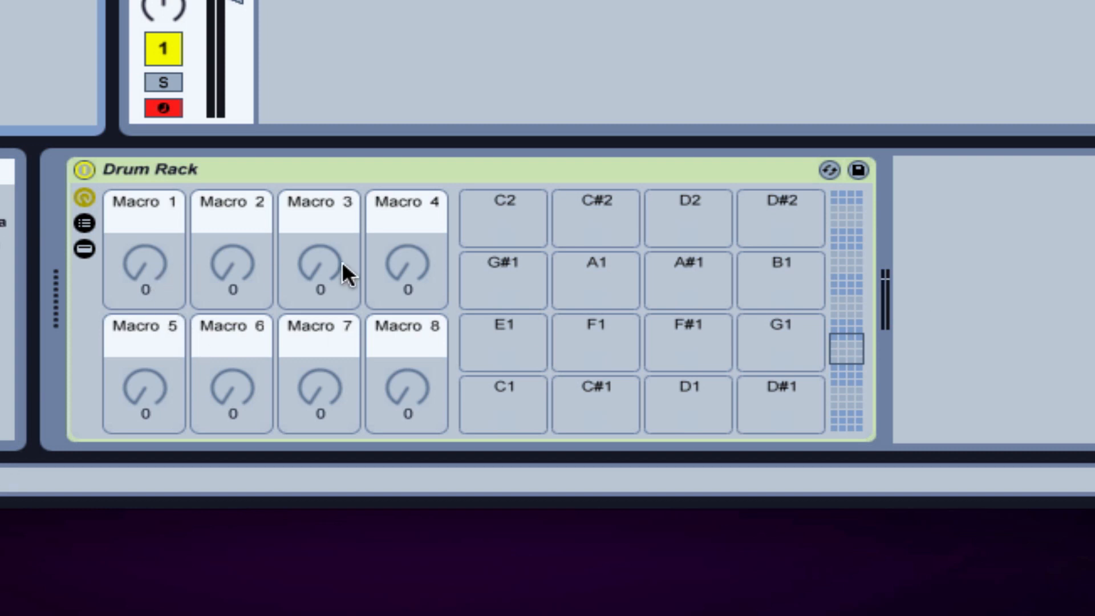
{"action": "mouse_move", "coordinate": [168, 296]}
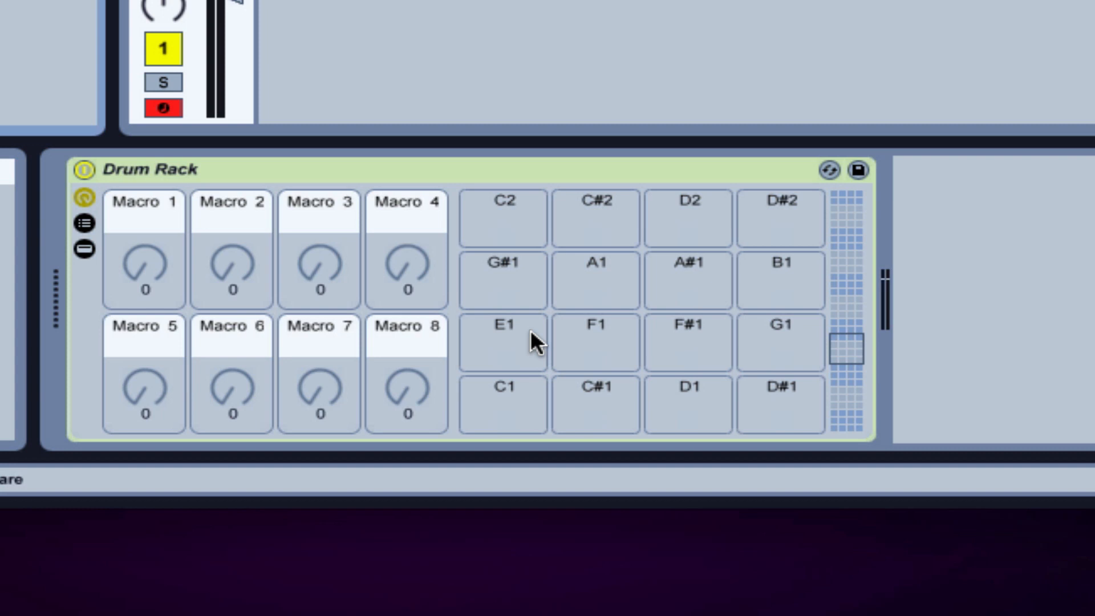
{"action": "mouse_move", "coordinate": [852, 370]}
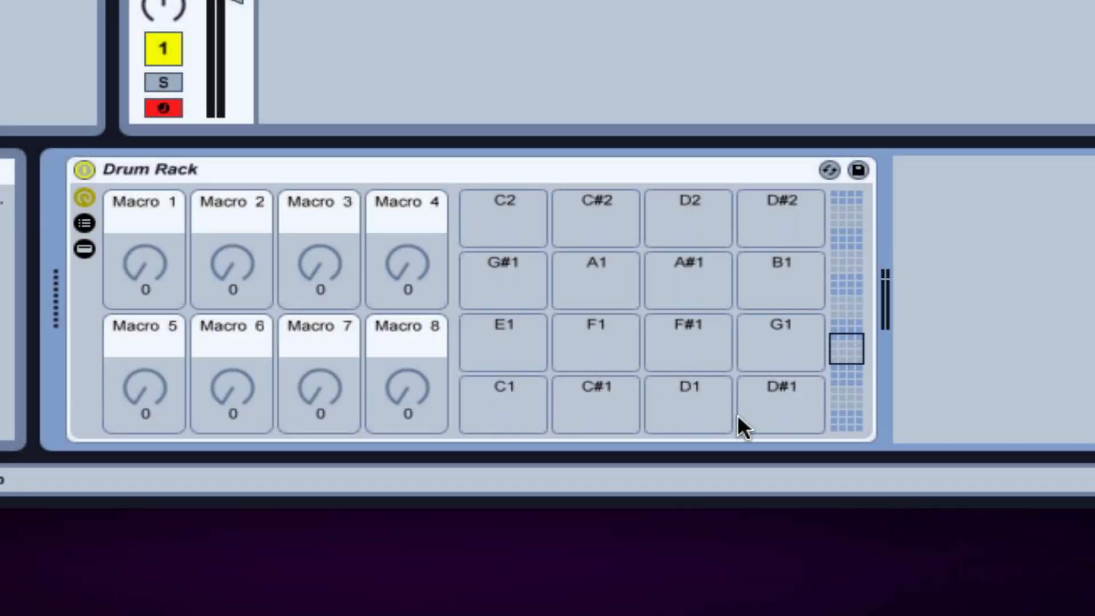
{"action": "mouse_move", "coordinate": [936, 400]}
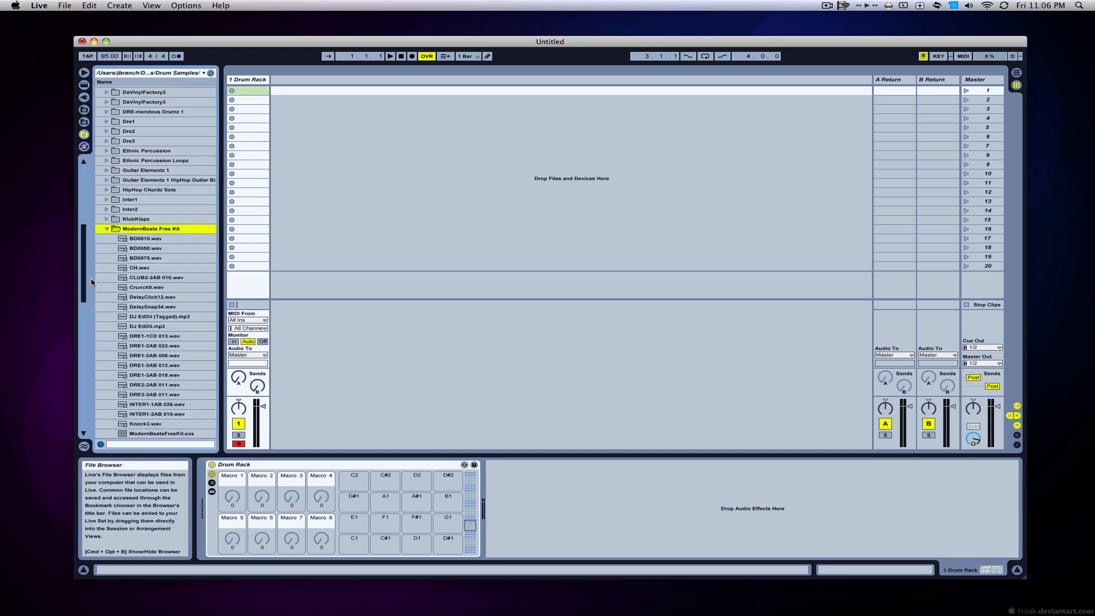
Step: Load N1K6, N2S12, N4S3 and N4P4 samples onto pads C1, D#1, D1 and F#1
{"action": "scroll", "scroll_direction": "down", "scroll_amount": 3}
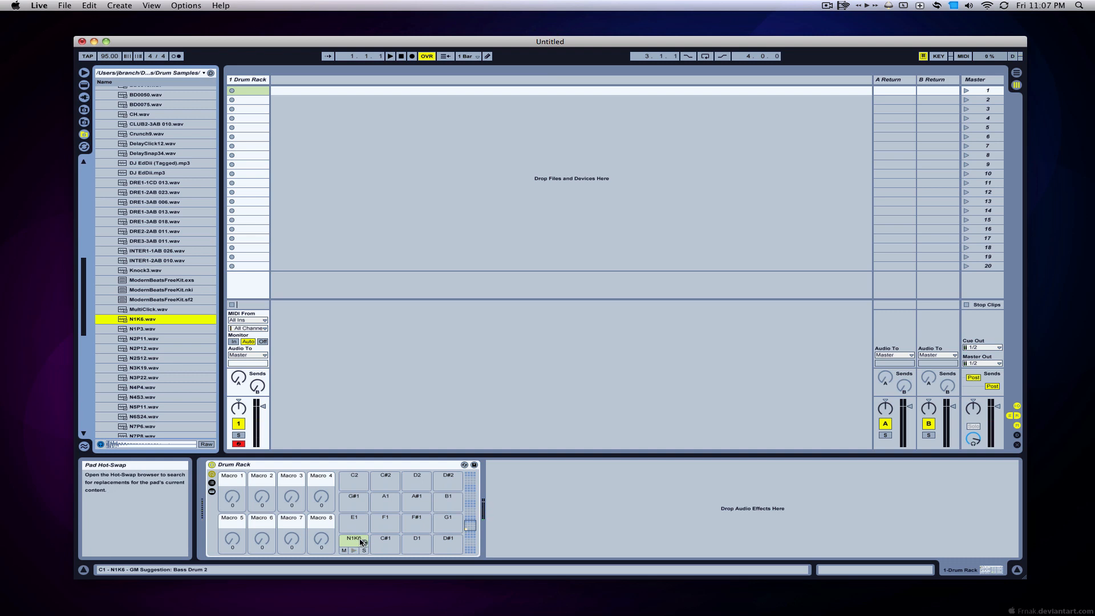
{"action": "left_click", "coordinate": [143, 328]}
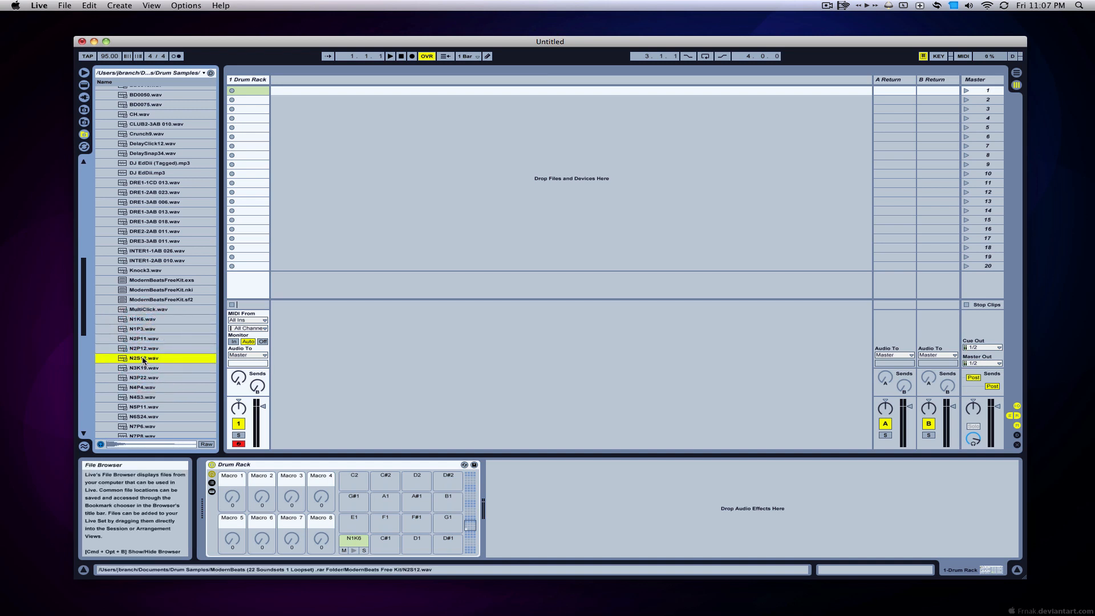
{"action": "left_click_drag", "start_coordinate": [142, 358], "coordinate": [448, 538]}
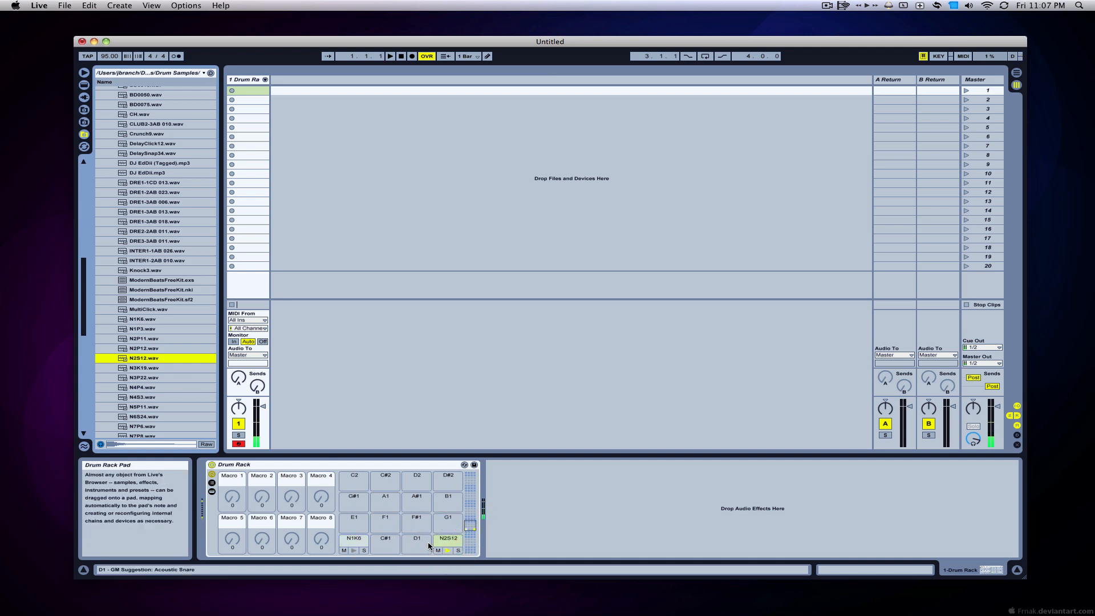
{"action": "left_click", "coordinate": [143, 387]}
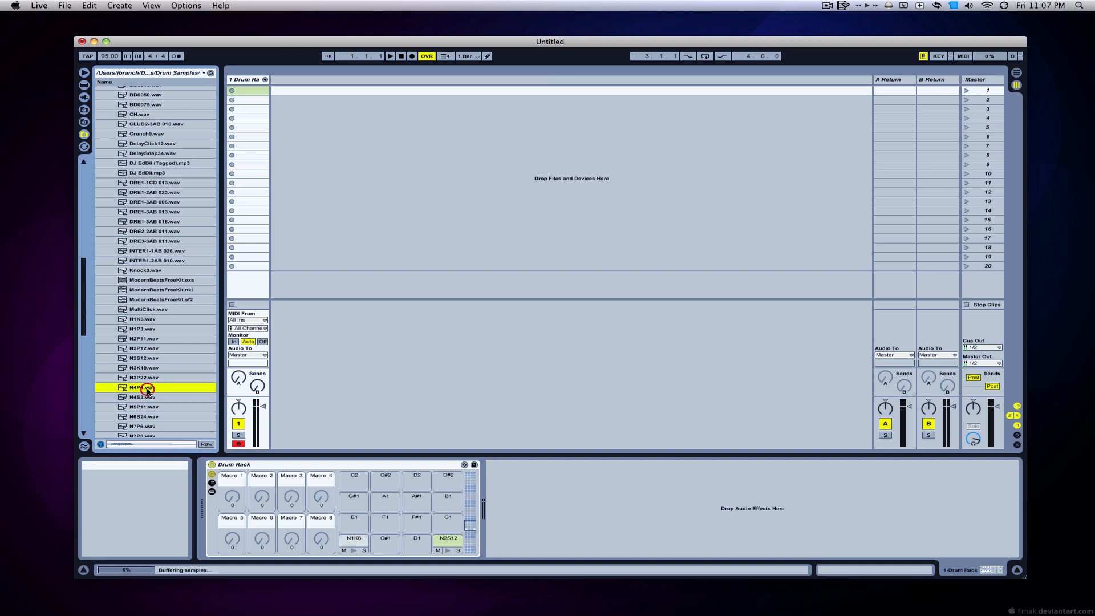
{"action": "left_click", "coordinate": [143, 397]}
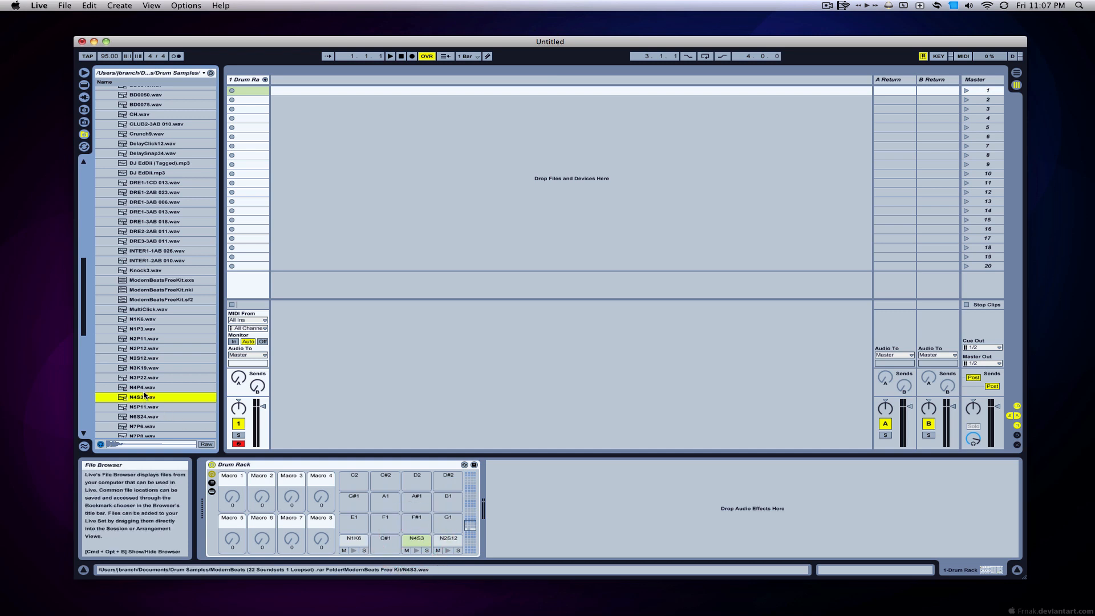
{"action": "left_click", "coordinate": [143, 386]}
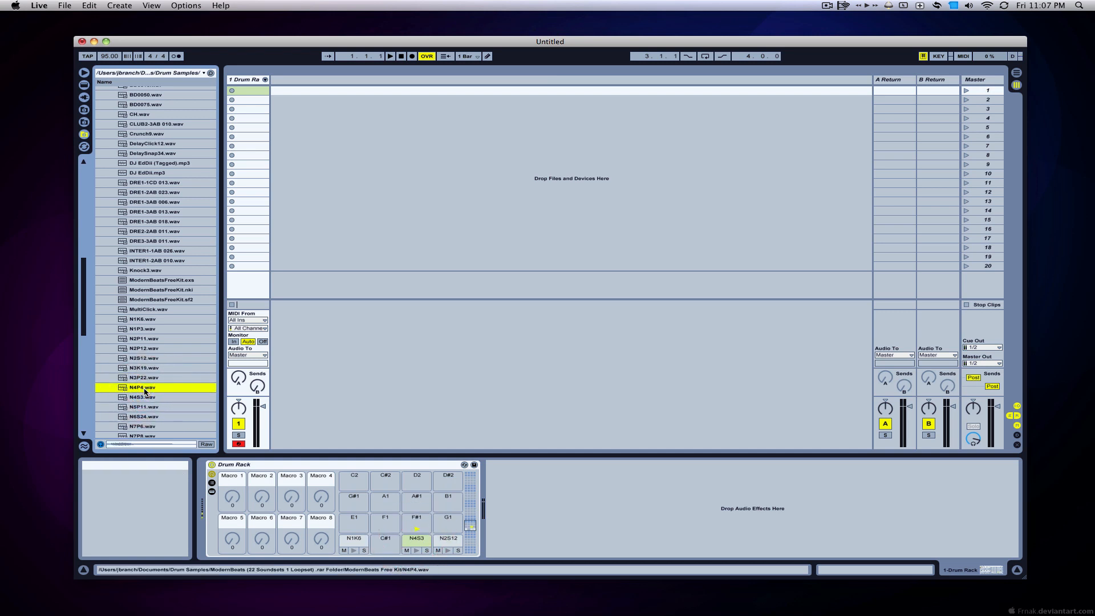
{"action": "left_click", "coordinate": [416, 520]}
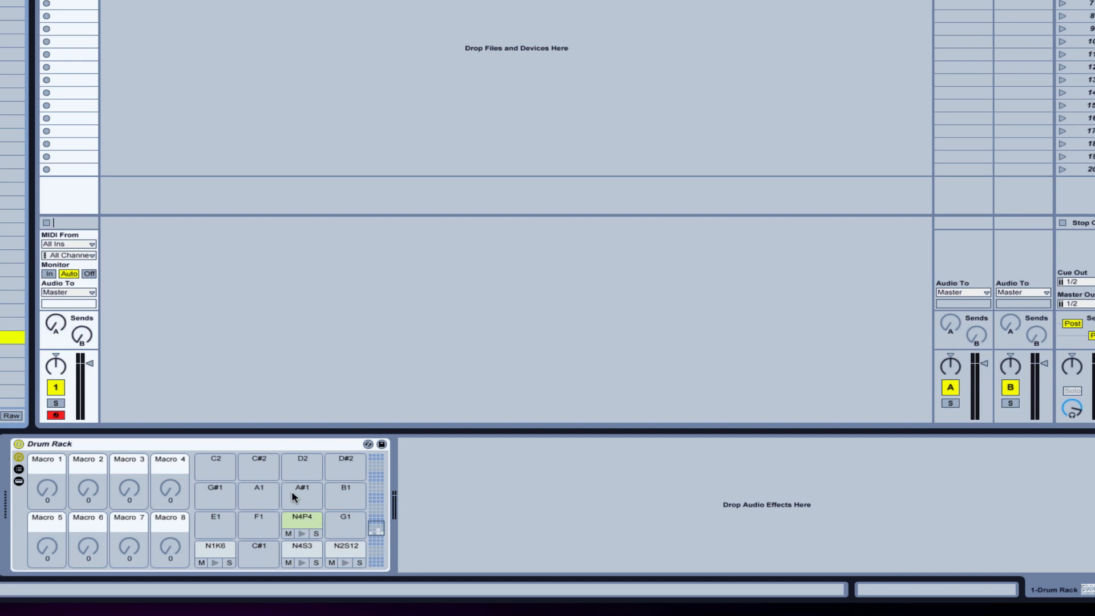
{"action": "mouse_move", "coordinate": [31, 475]}
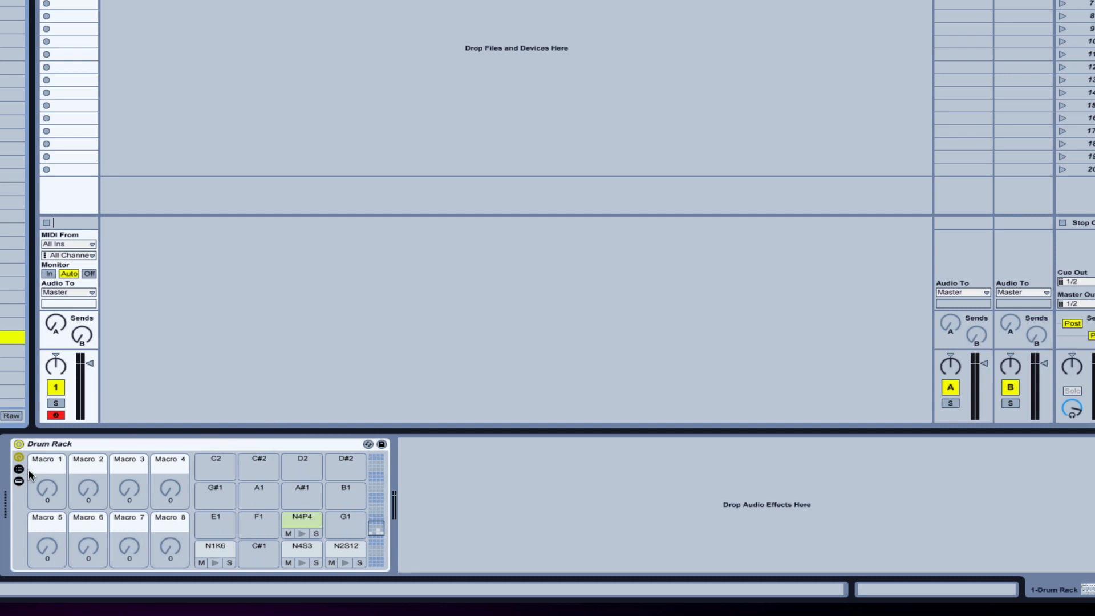
Step: Reveal the Drum Rack's chain list showing N1K6, N4S3, N2S12 and N4P4
{"action": "left_click", "coordinate": [19, 475]}
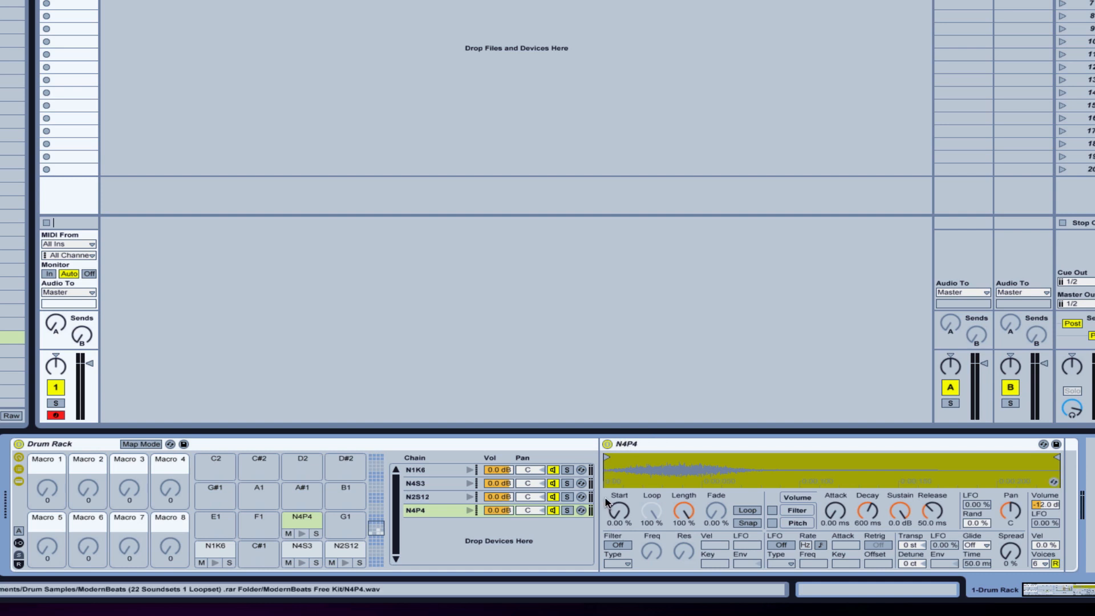
{"action": "mouse_move", "coordinate": [817, 445]}
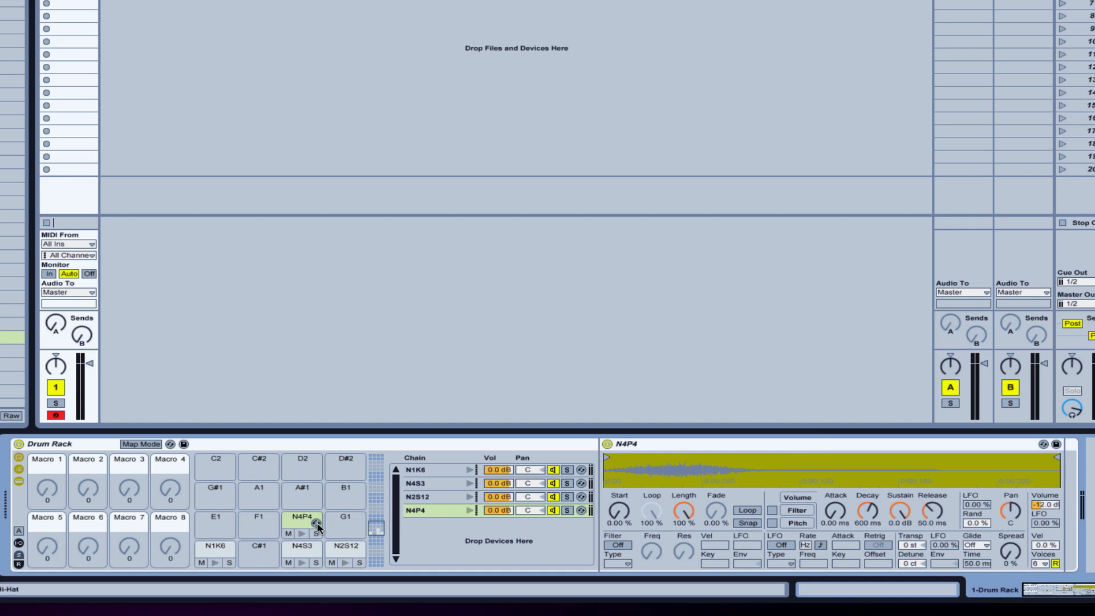
{"action": "left_click", "coordinate": [302, 520]}
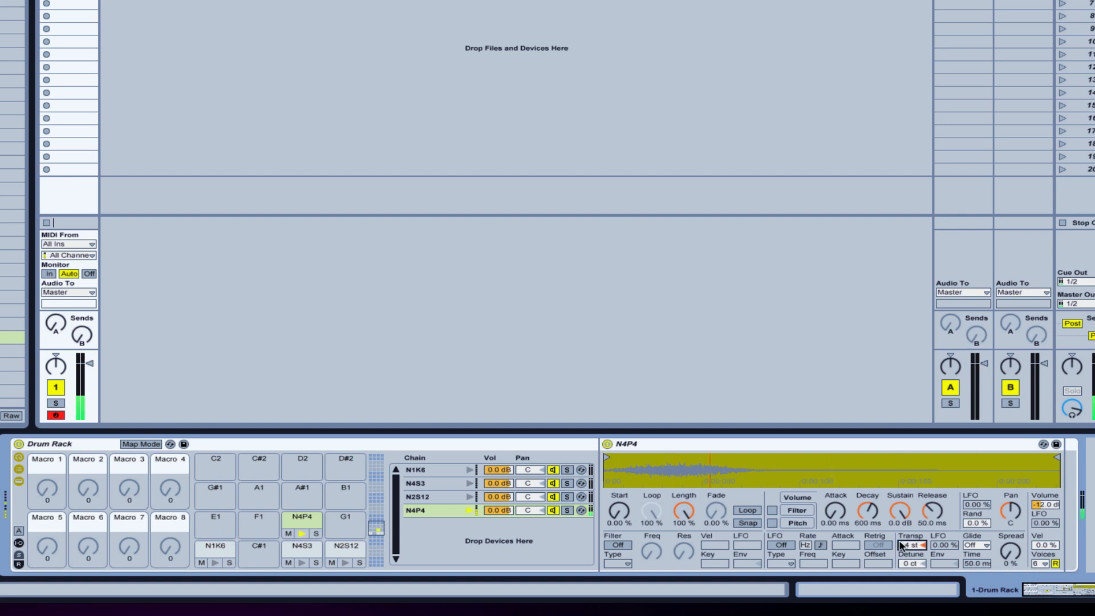
{"action": "left_click_drag", "start_coordinate": [911, 544], "coordinate": [911, 551]}
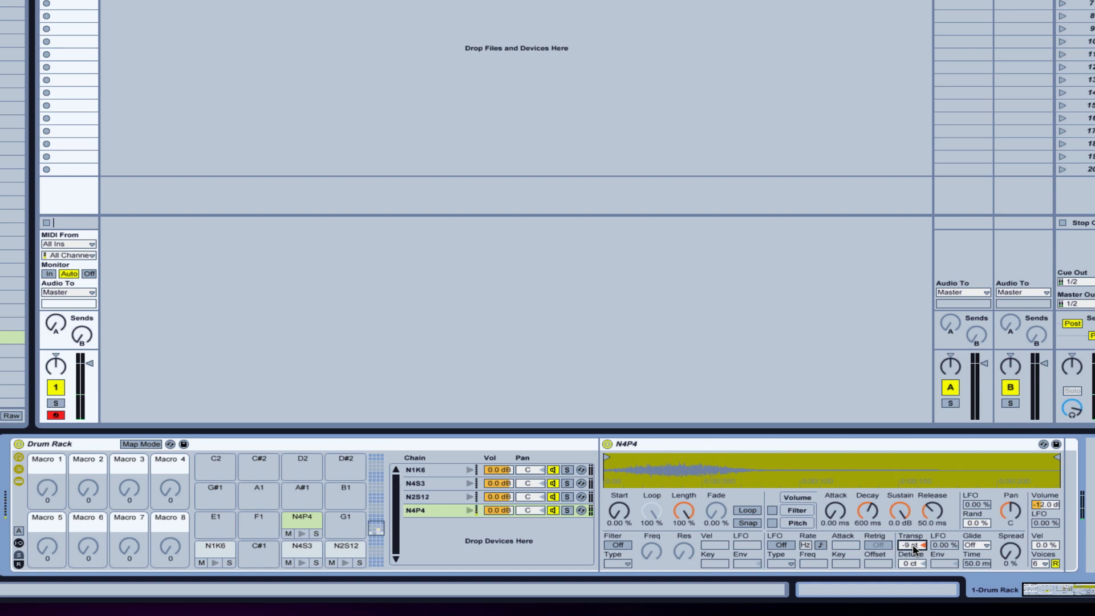
{"action": "left_click_drag", "start_coordinate": [908, 545], "coordinate": [907, 531]}
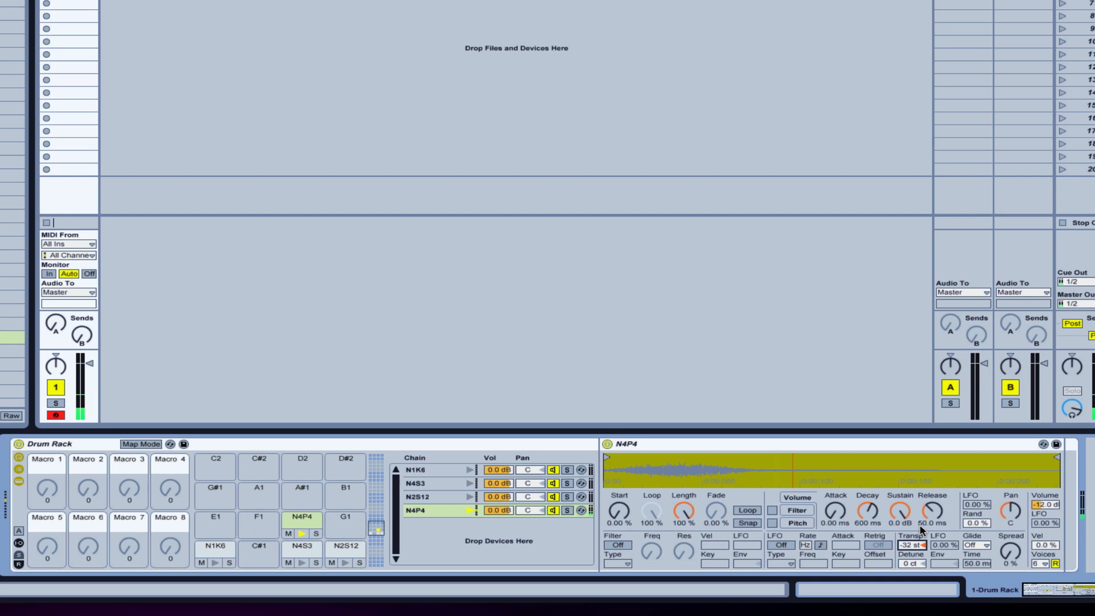
{"action": "left_click_drag", "start_coordinate": [911, 544], "coordinate": [911, 530]}
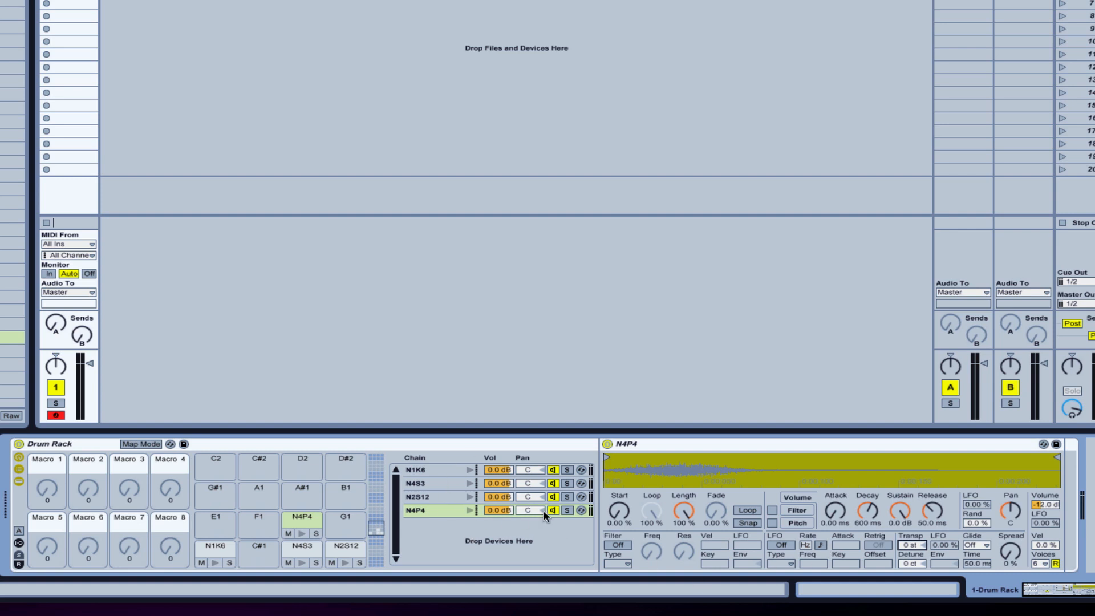
Step: Select the N2S12 chain to display its sampler settings
{"action": "left_click", "coordinate": [418, 497]}
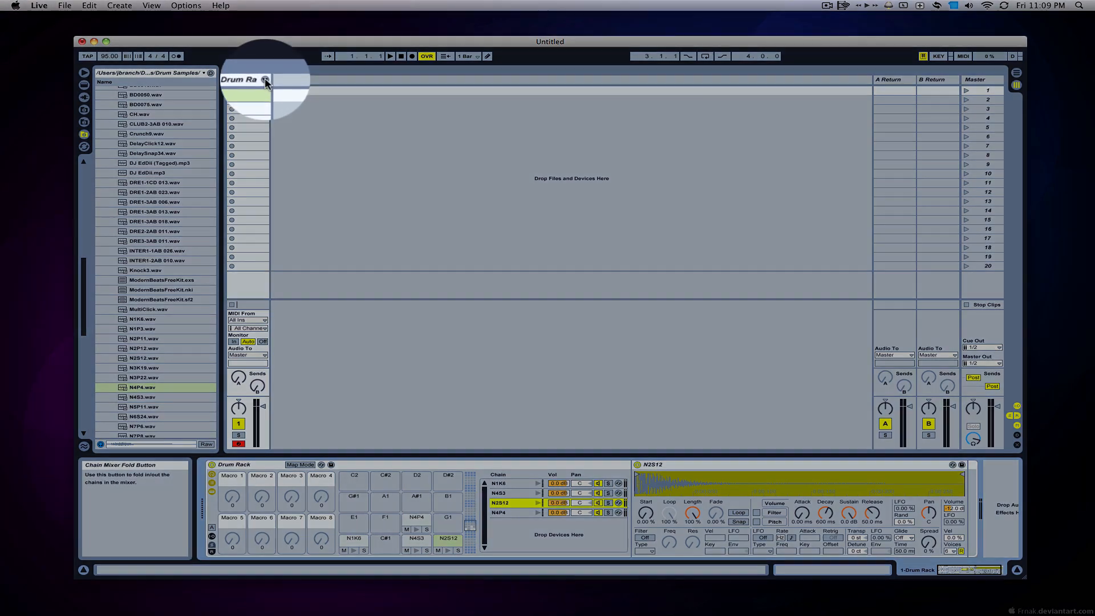
Step: Unfold chains N1K6, N4S3, N2S12 and N4P4 into separate mixer channel strips
{"action": "left_click", "coordinate": [265, 79]}
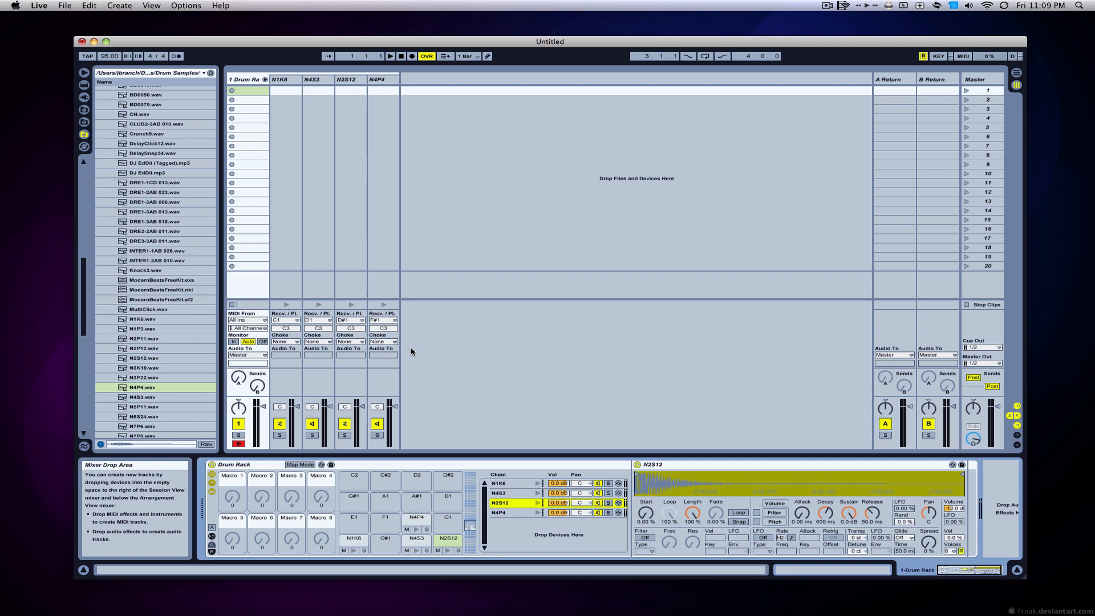
{"action": "mouse_move", "coordinate": [404, 336]}
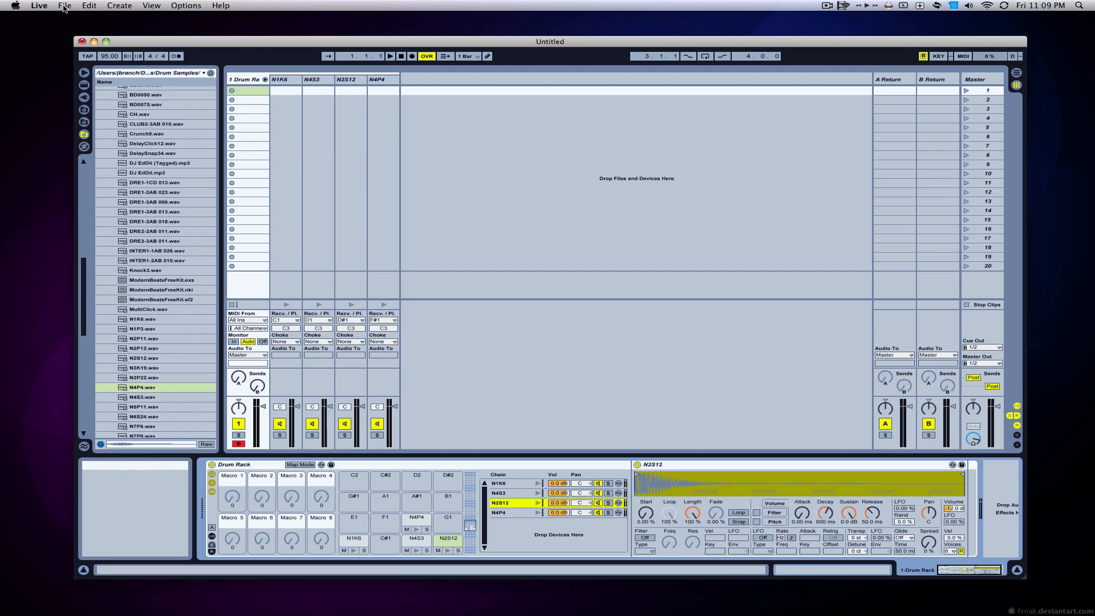
Step: Open the New to Live 8 example set, choosing Don't Save for the untitled set
{"action": "left_click", "coordinate": [63, 6]}
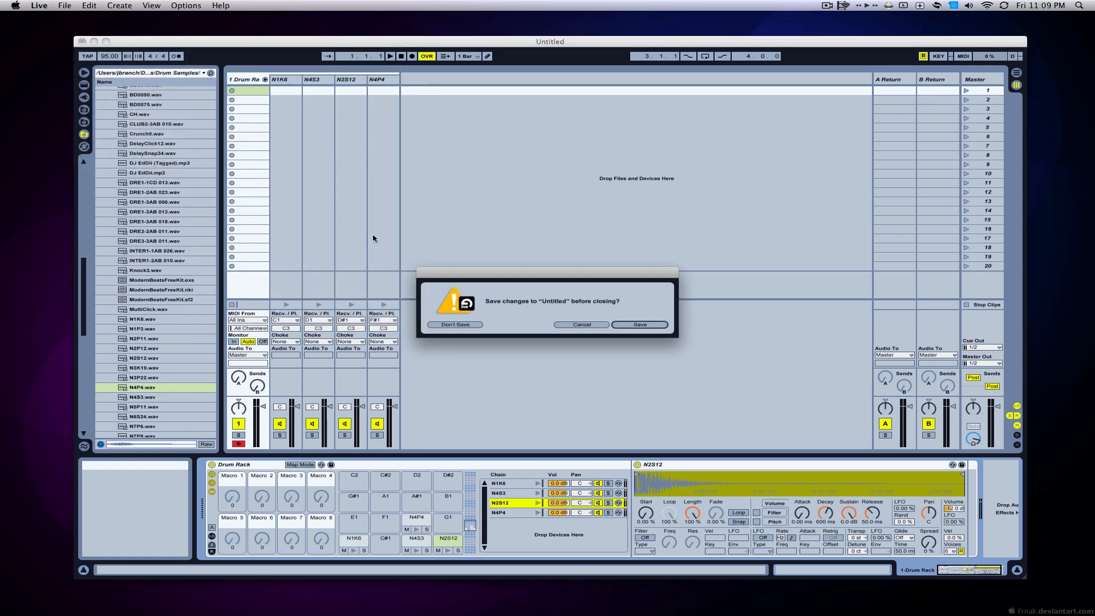
{"action": "left_click", "coordinate": [455, 324]}
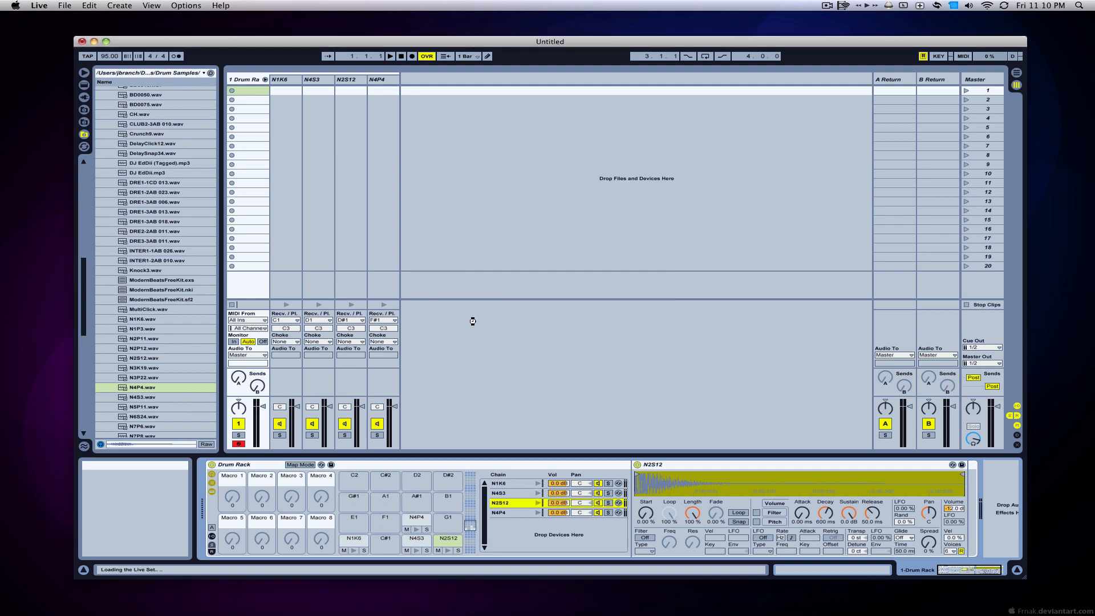
{"action": "mouse_move", "coordinate": [485, 290]}
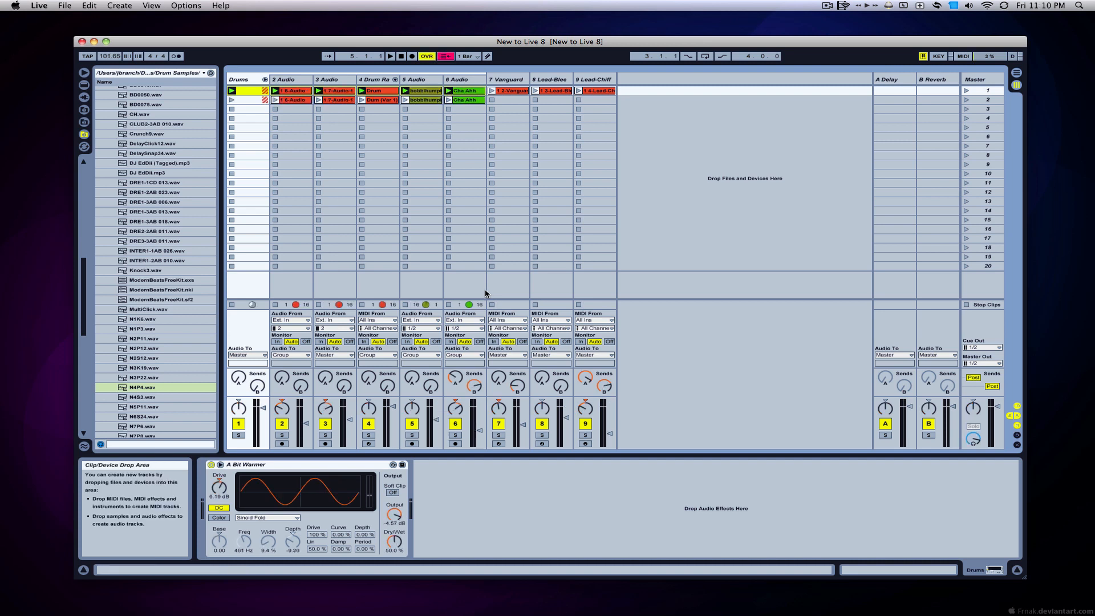
{"action": "mouse_move", "coordinate": [247, 90]}
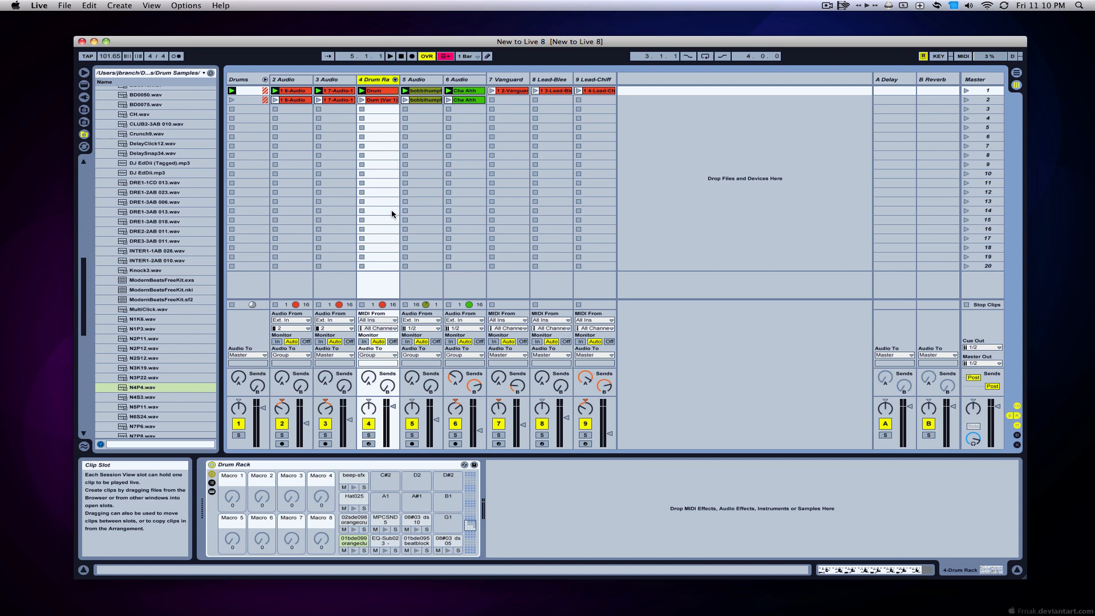
Step: Unfold the example kit's chains, show its chain list, and display 01bde099orangeclubbanger's sampler
{"action": "left_click", "coordinate": [395, 81]}
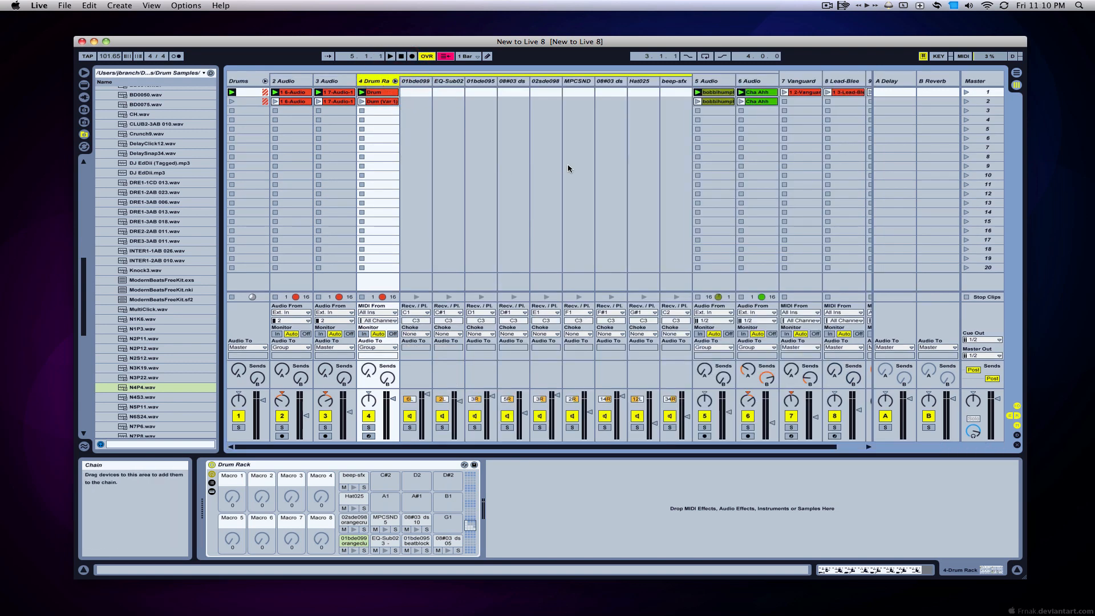
{"action": "mouse_move", "coordinate": [965, 91]}
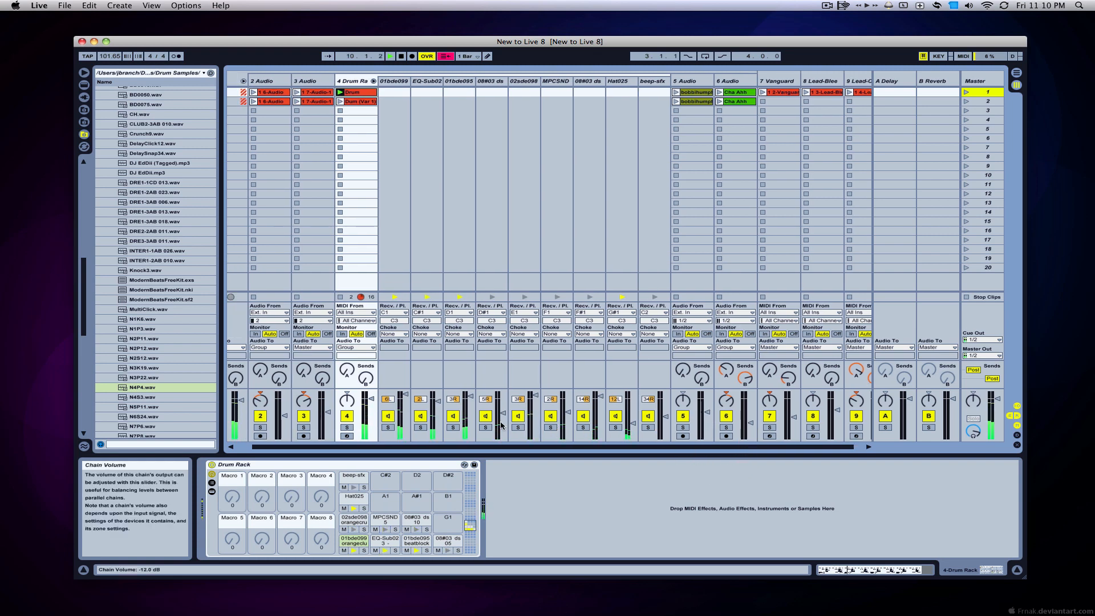
{"action": "left_click", "coordinate": [212, 491]}
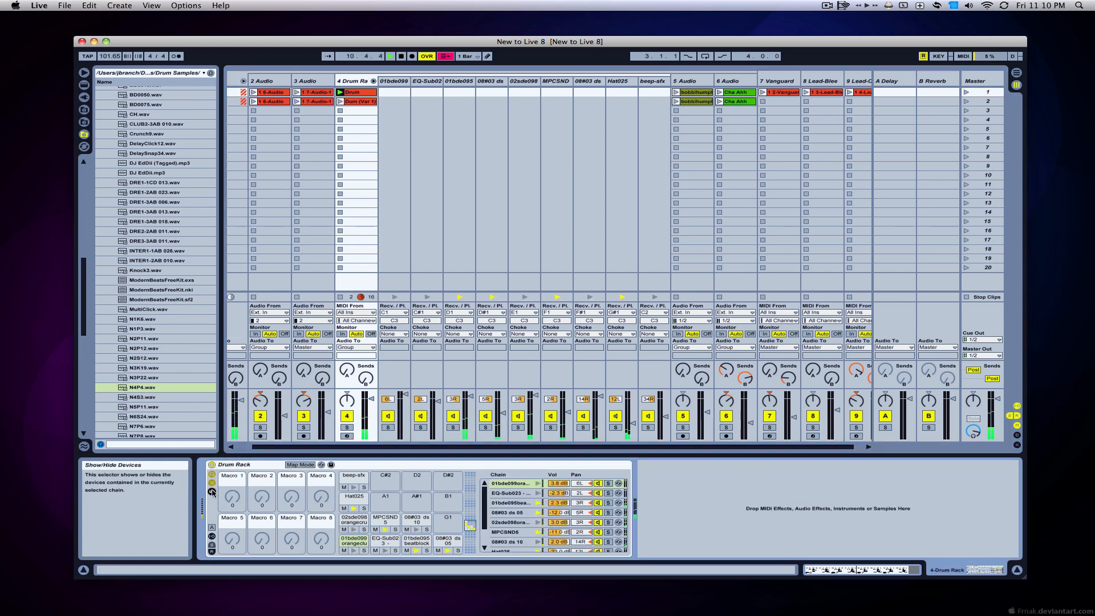
{"action": "left_click", "coordinate": [513, 483]}
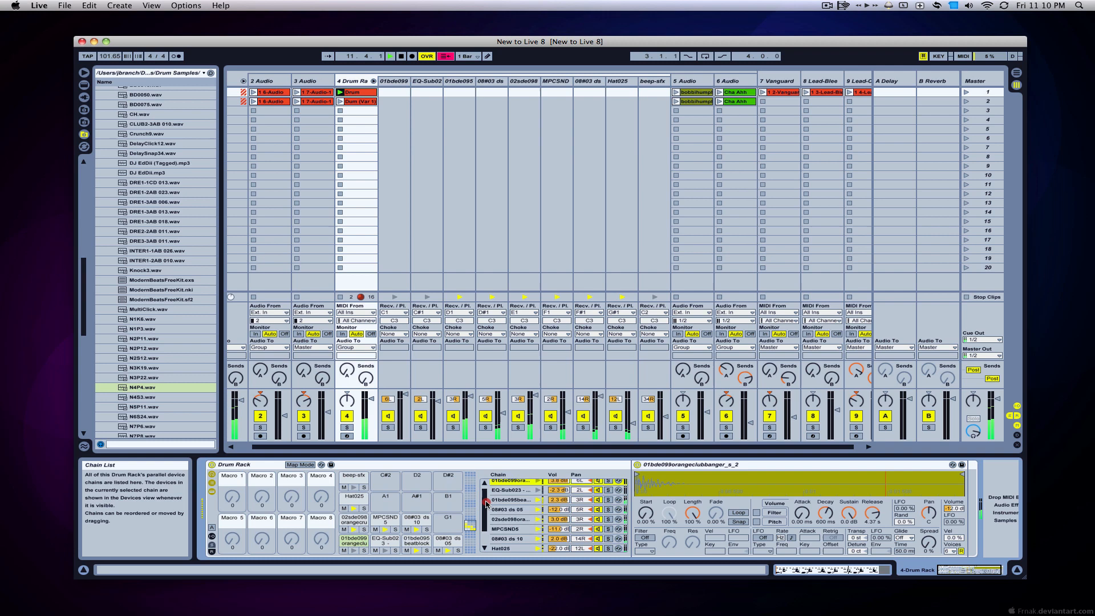